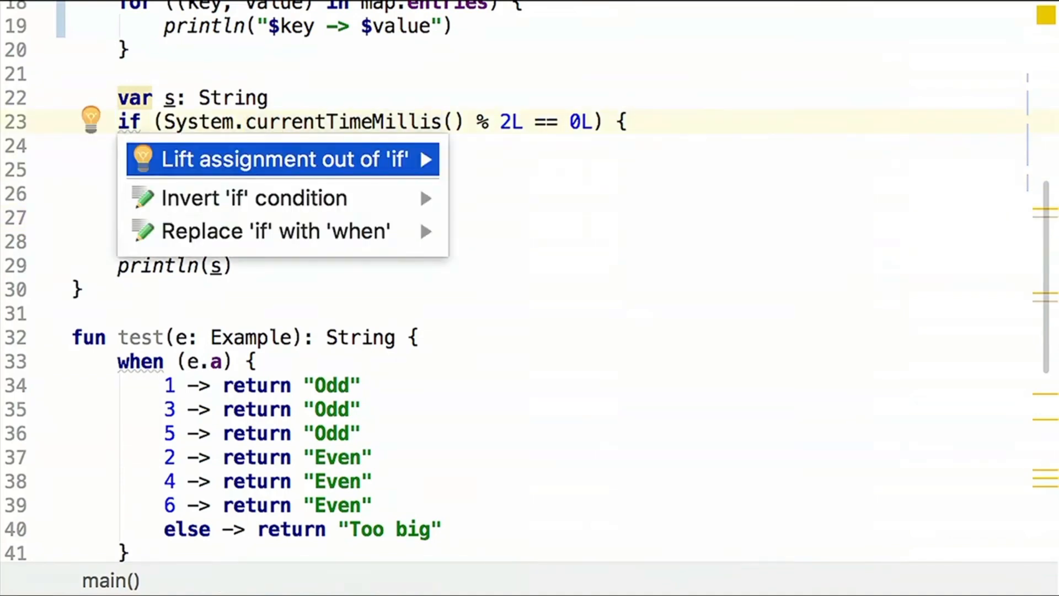
Step: Lift the assignment of s out of the if, yielding "Luck!" or "Not this time"
left_click(271, 159)
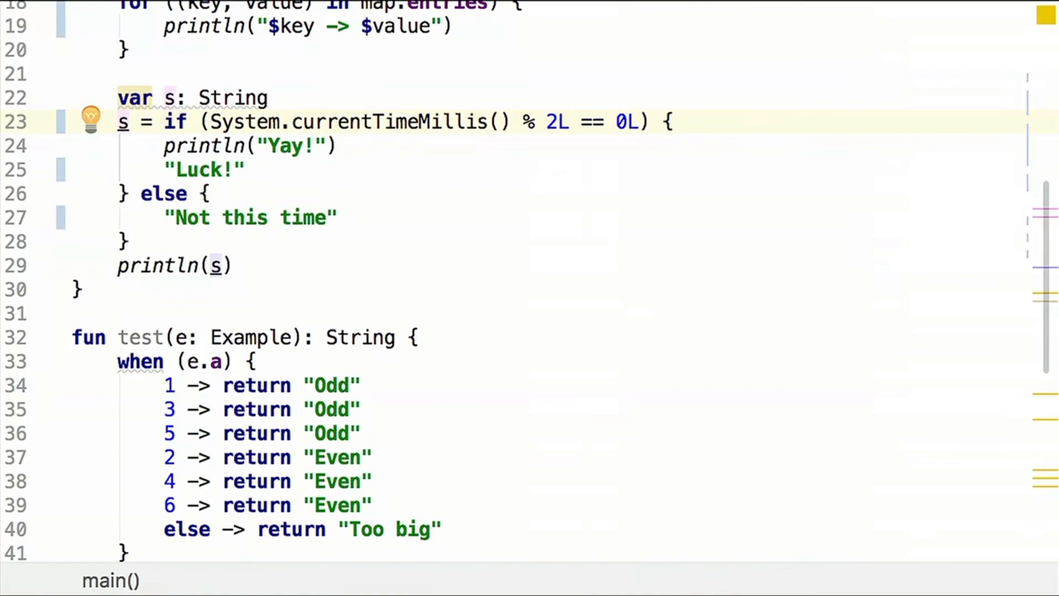